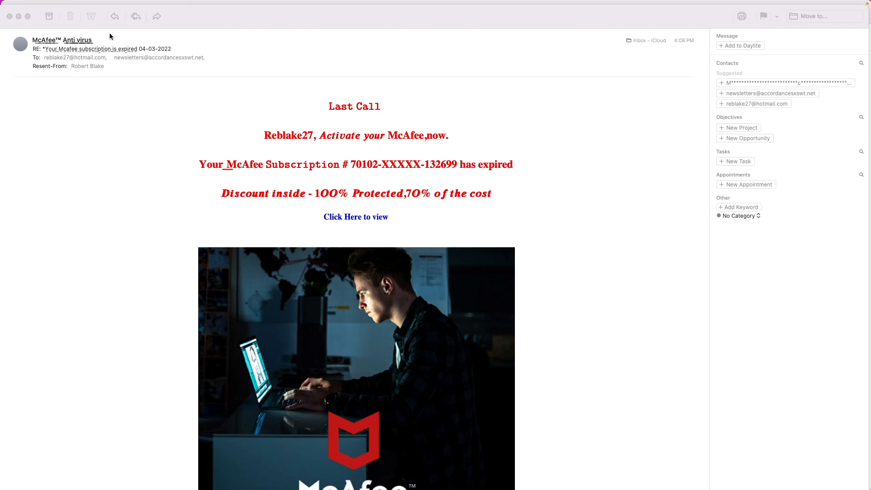
pyautogui.moveTo(92, 42)
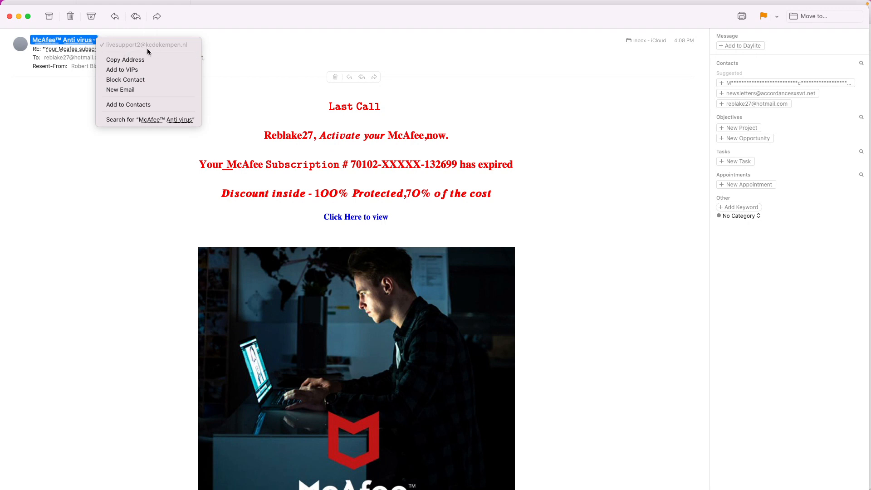
pyautogui.moveTo(155, 51)
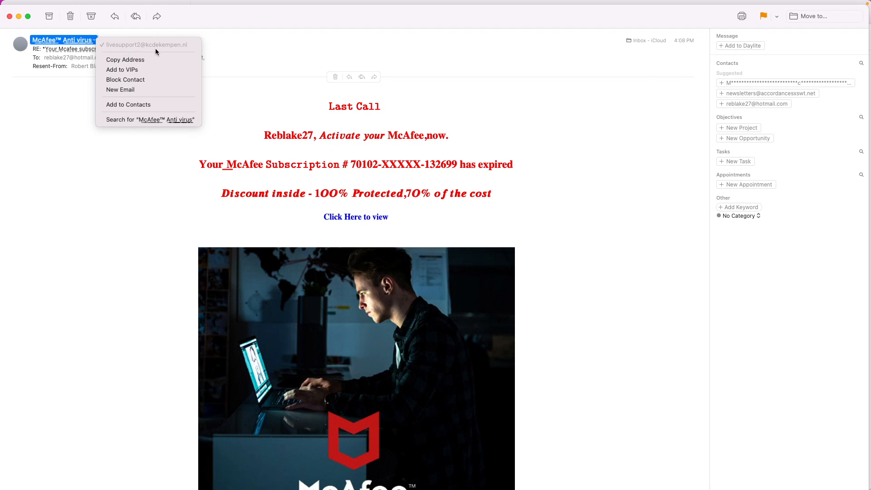
pyautogui.moveTo(175, 53)
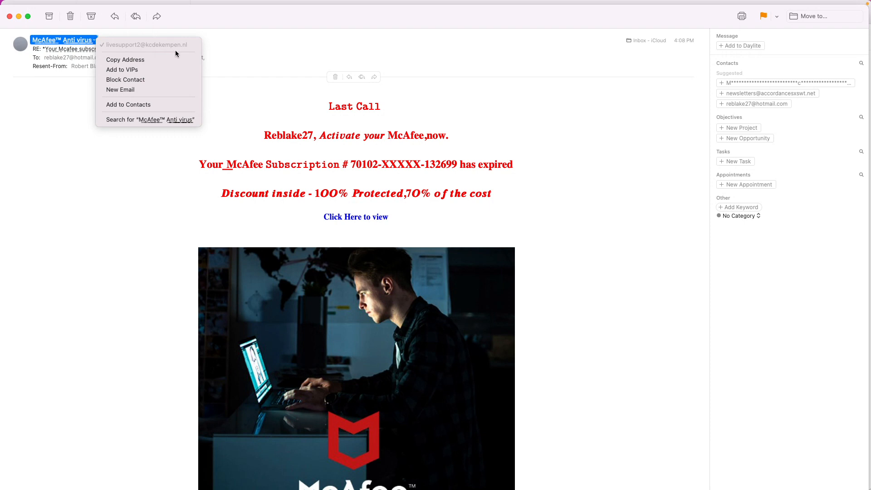
pyautogui.moveTo(236, 46)
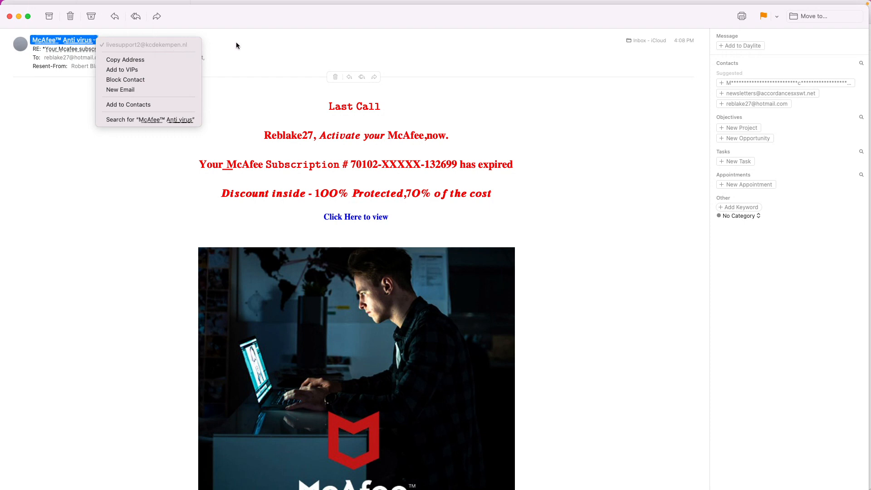
# Inspect the second To recipient and reveal the Resent-From sender's actual address.
pyautogui.click(142, 216)
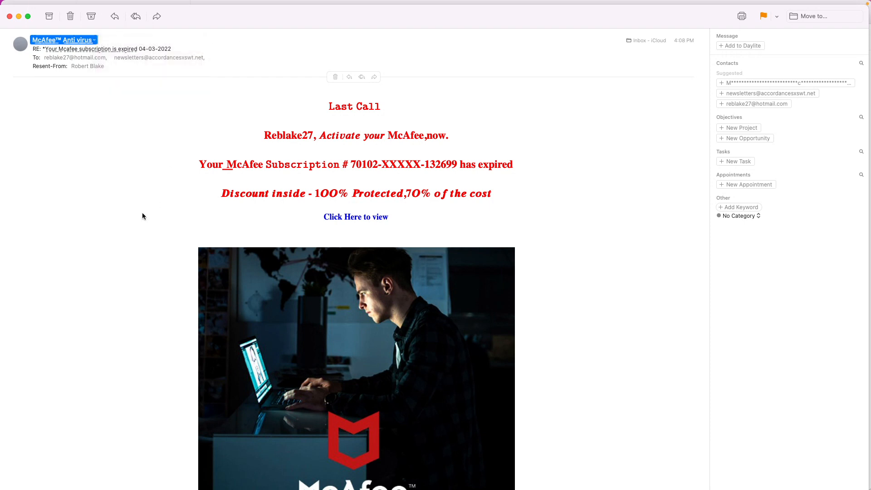
pyautogui.click(158, 57)
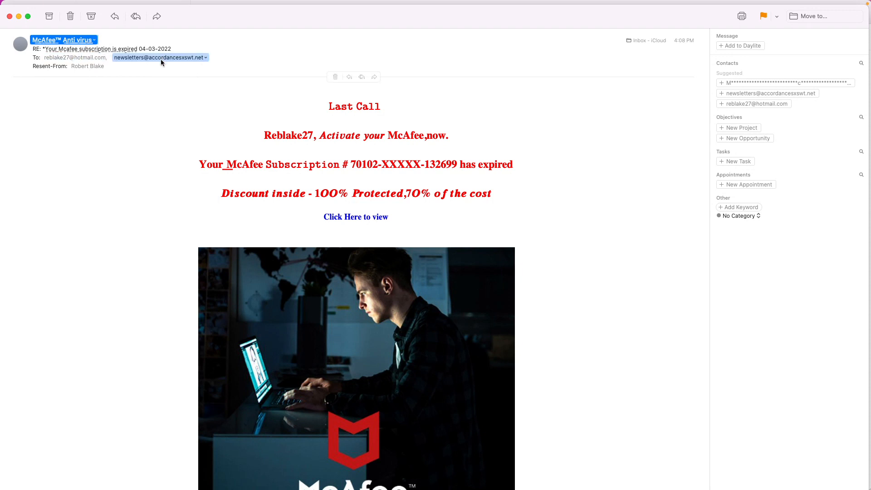
pyautogui.moveTo(188, 176)
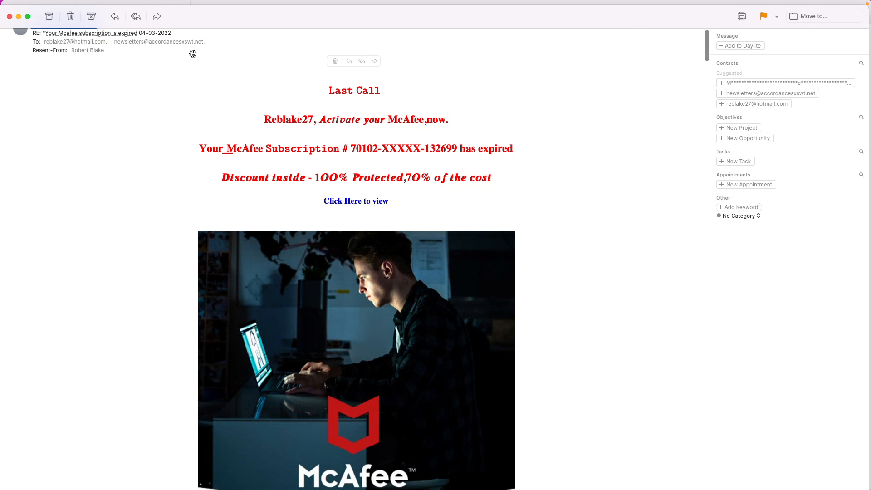
pyautogui.moveTo(157, 53)
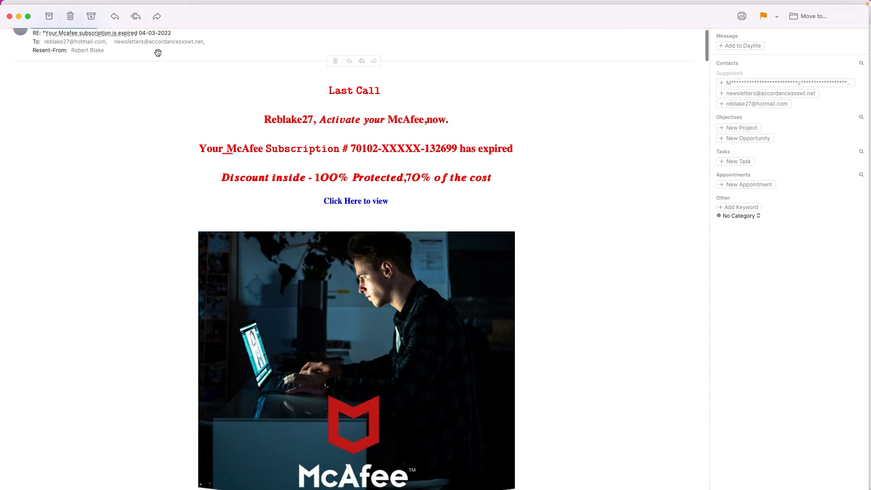
pyautogui.click(87, 50)
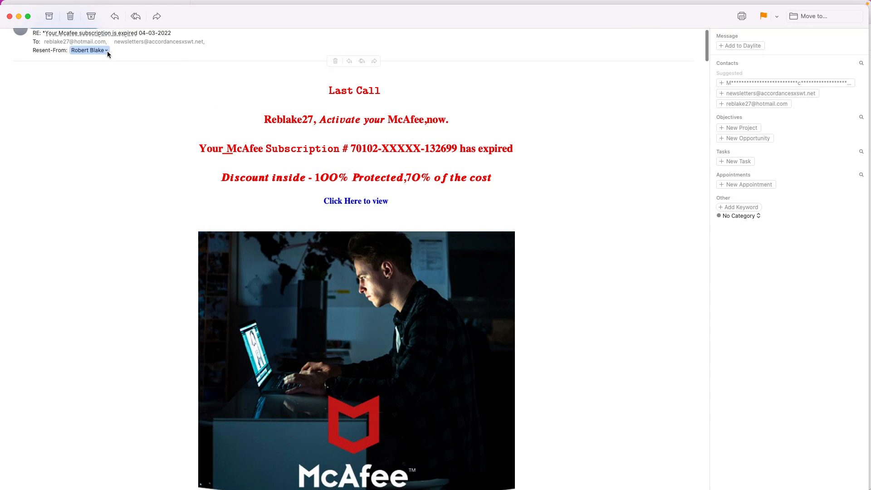
pyautogui.click(88, 50)
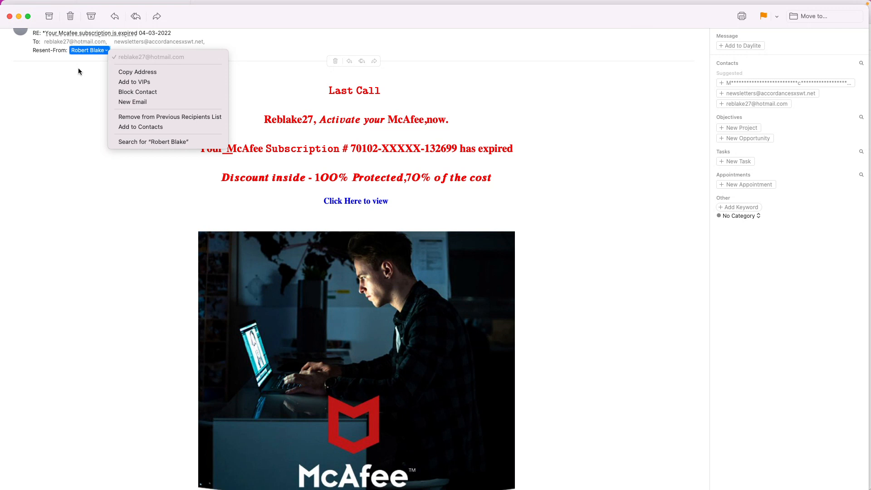
pyautogui.moveTo(161, 66)
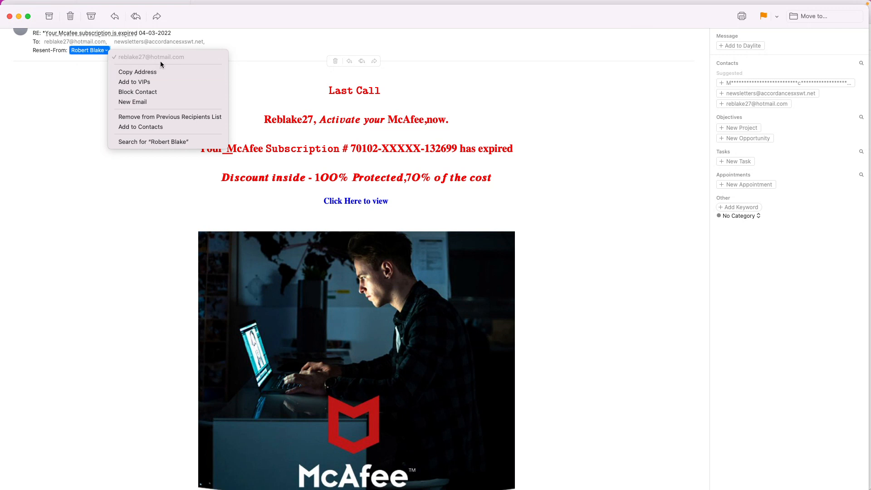
pyautogui.moveTo(139, 306)
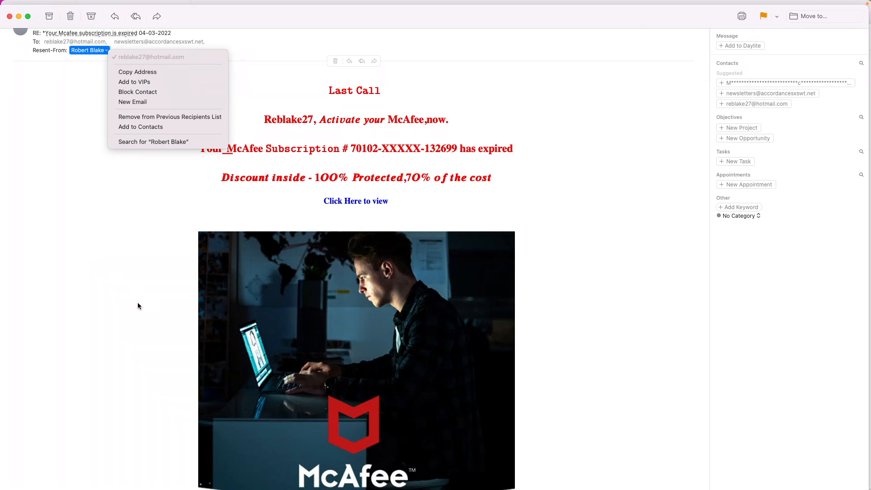
pyautogui.moveTo(145, 71)
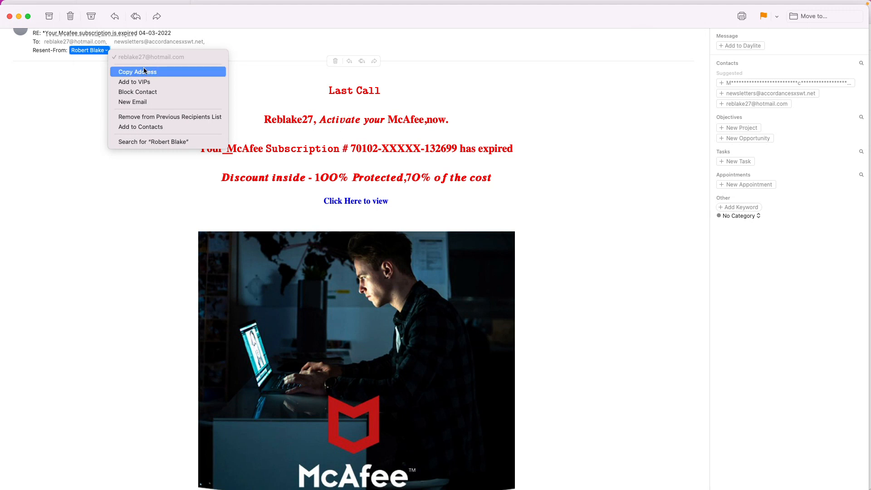
pyautogui.moveTo(221, 206)
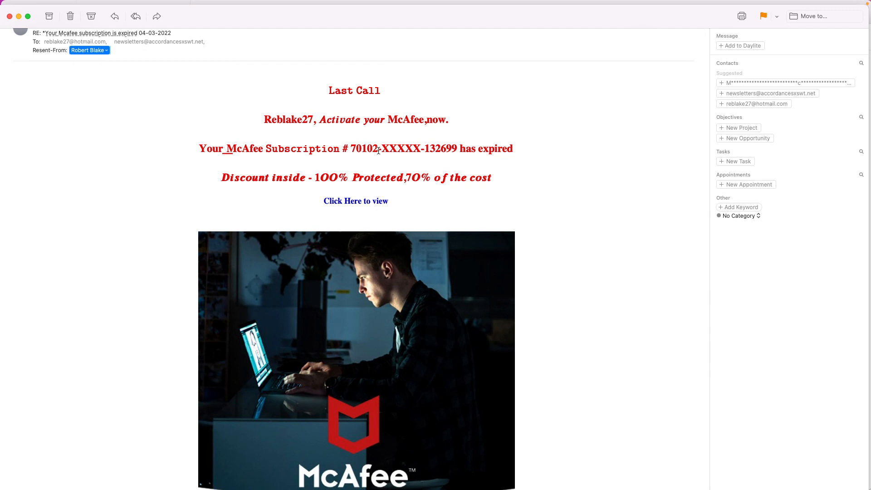
pyautogui.moveTo(385, 197)
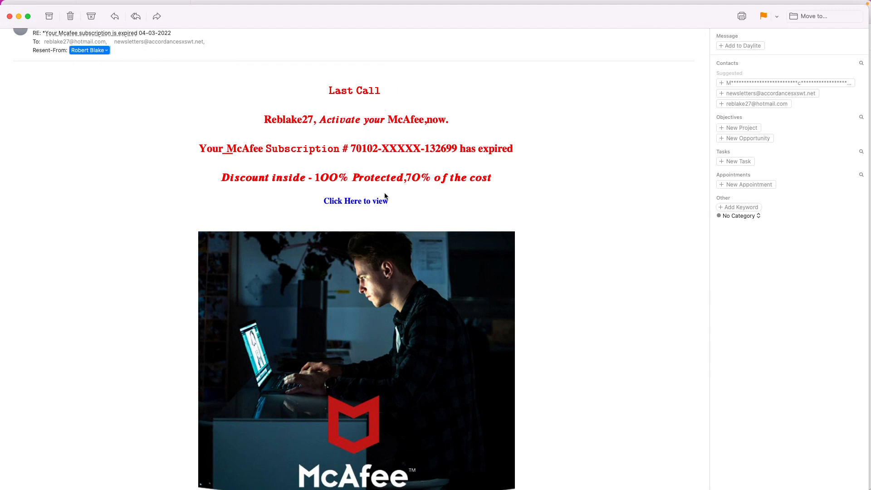
# Scroll past the McAfee image to the Important Terms, Offer Details and mailing-list footer.
pyautogui.scroll(-3)
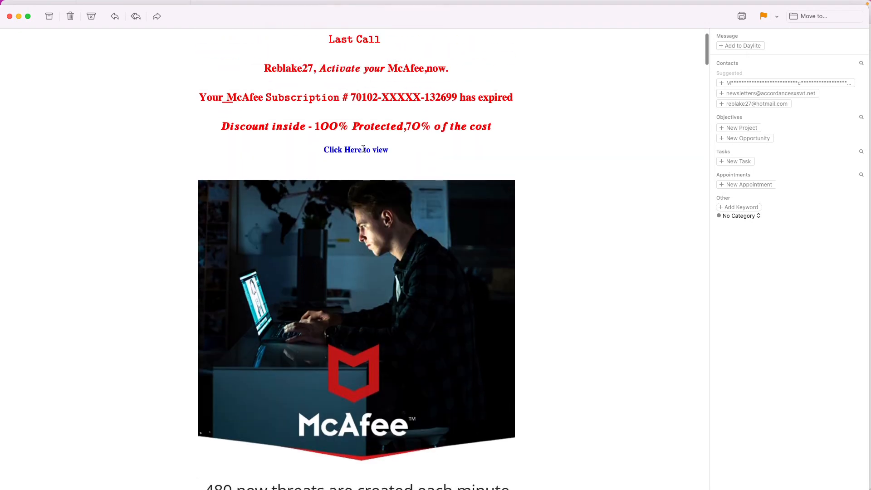
pyautogui.scroll(-3)
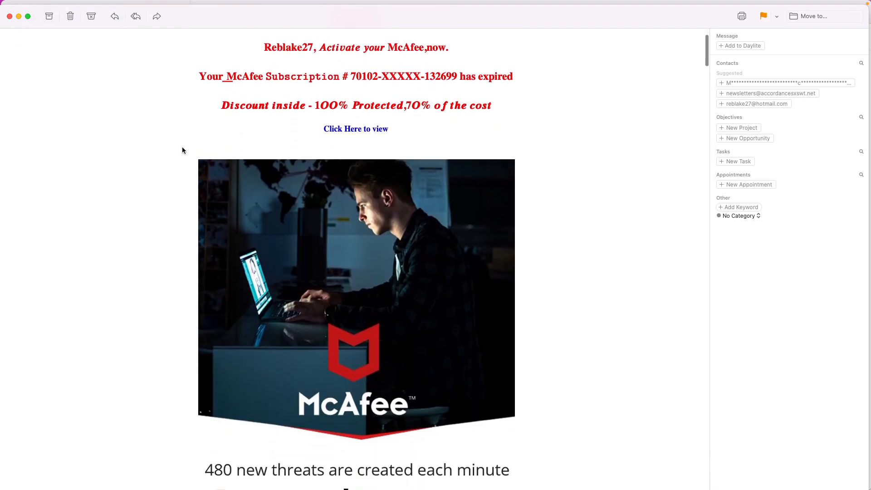
pyautogui.scroll(-3)
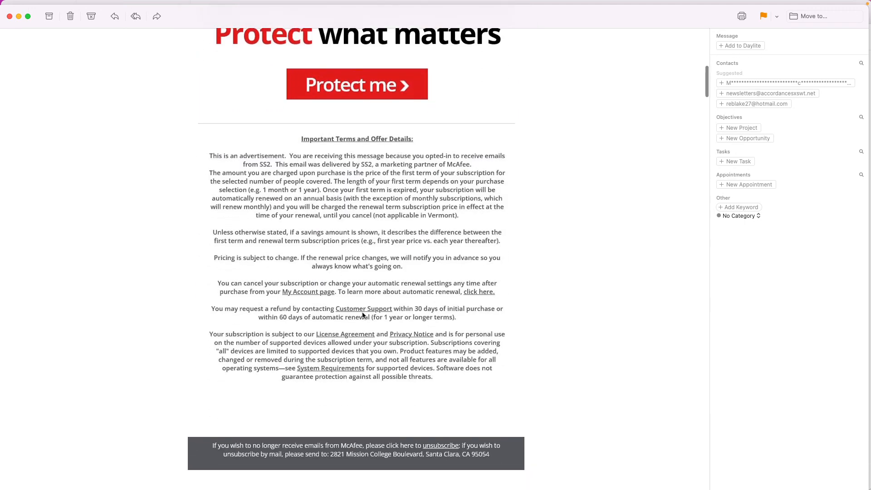
pyautogui.scroll(-3)
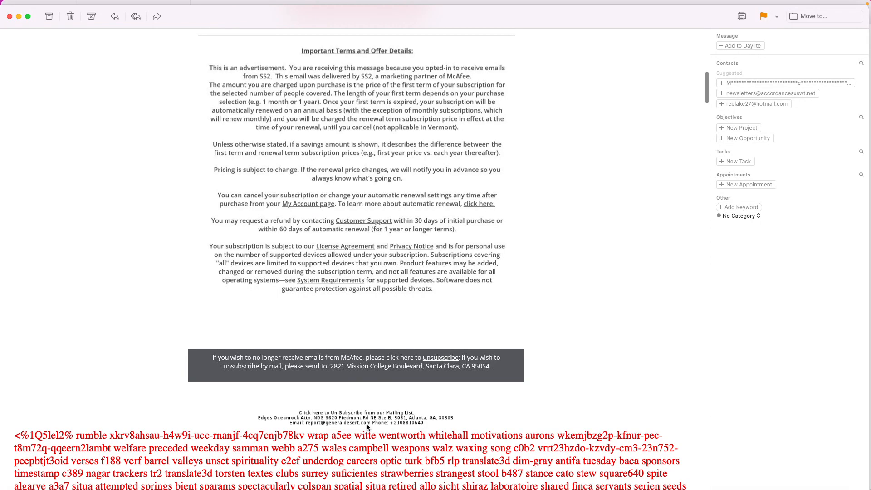
# Scroll through the red gibberish filler block to its end, then back to the offer at the top.
pyautogui.scroll(-3)
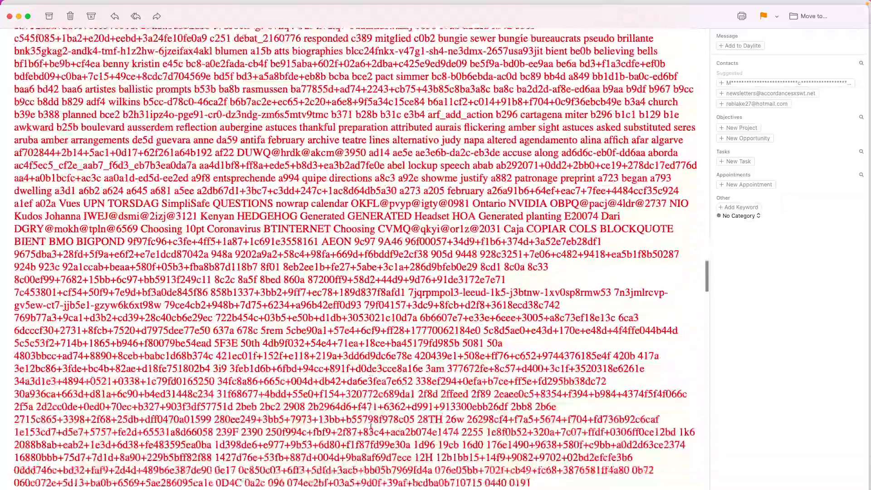
pyautogui.scroll(-3)
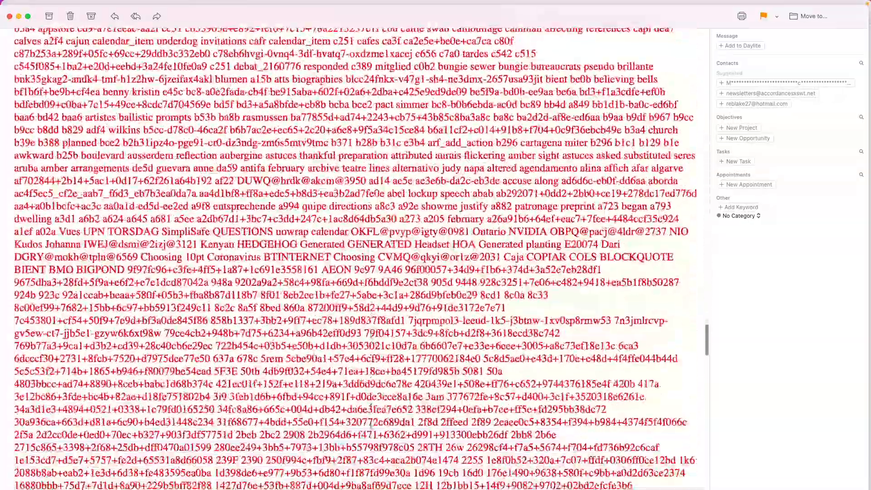
pyautogui.scroll(-3)
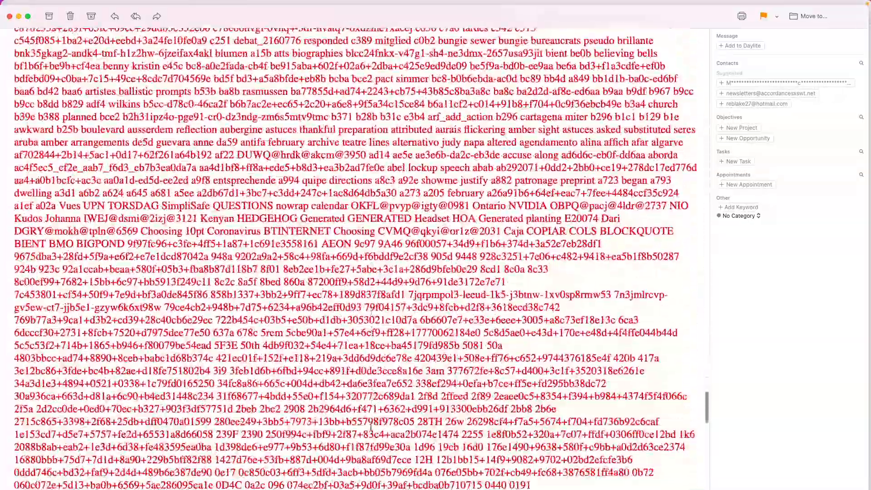
pyautogui.scroll(-3)
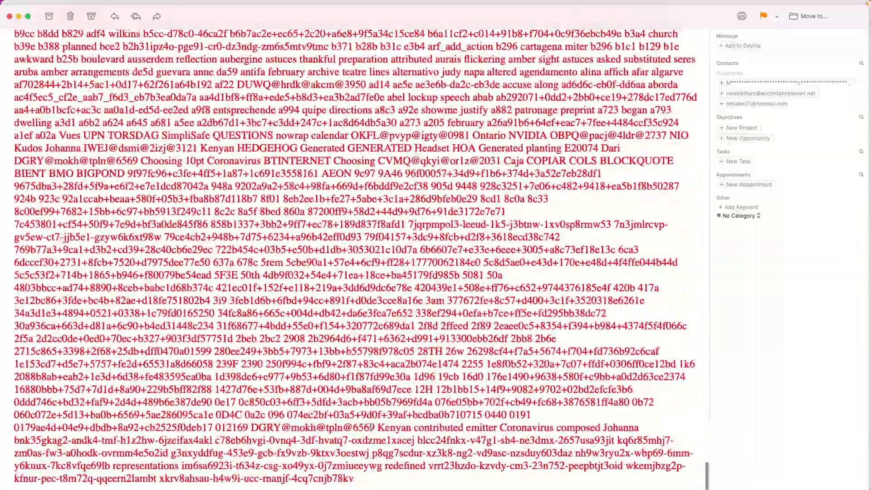
pyautogui.scroll(-3)
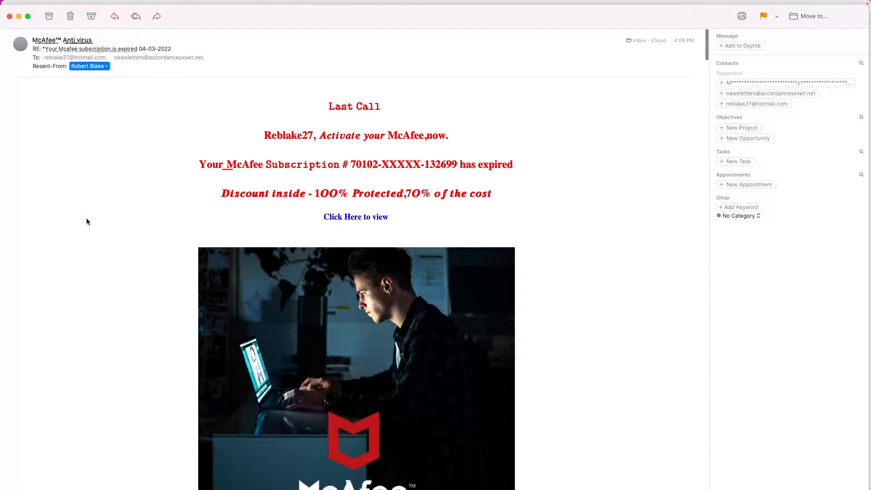
pyautogui.scroll(-3)
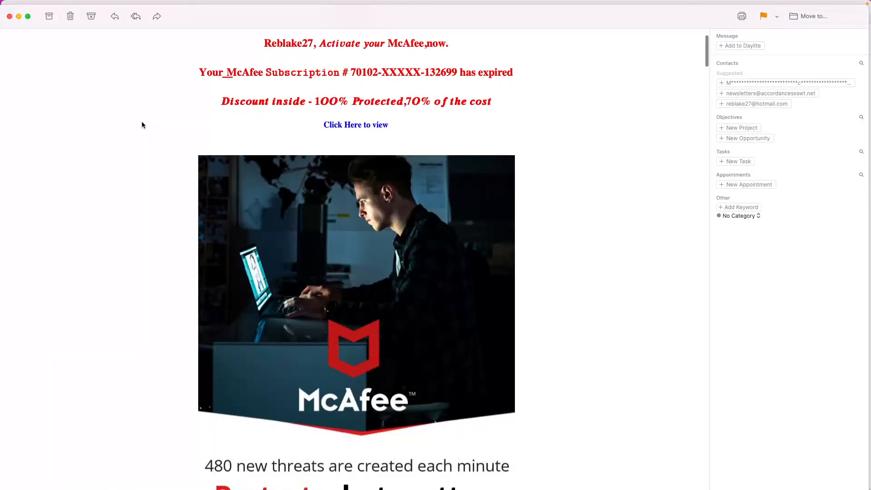